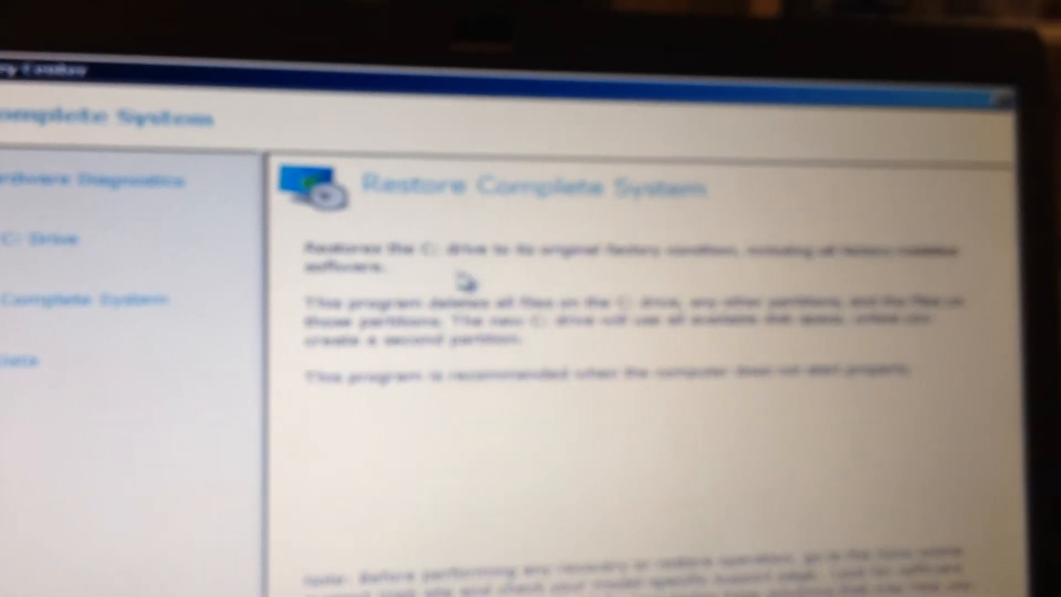
# Acknowledge that files will be erased and confirm restoring the C: drive to factory condition.
pyautogui.scroll(-3)
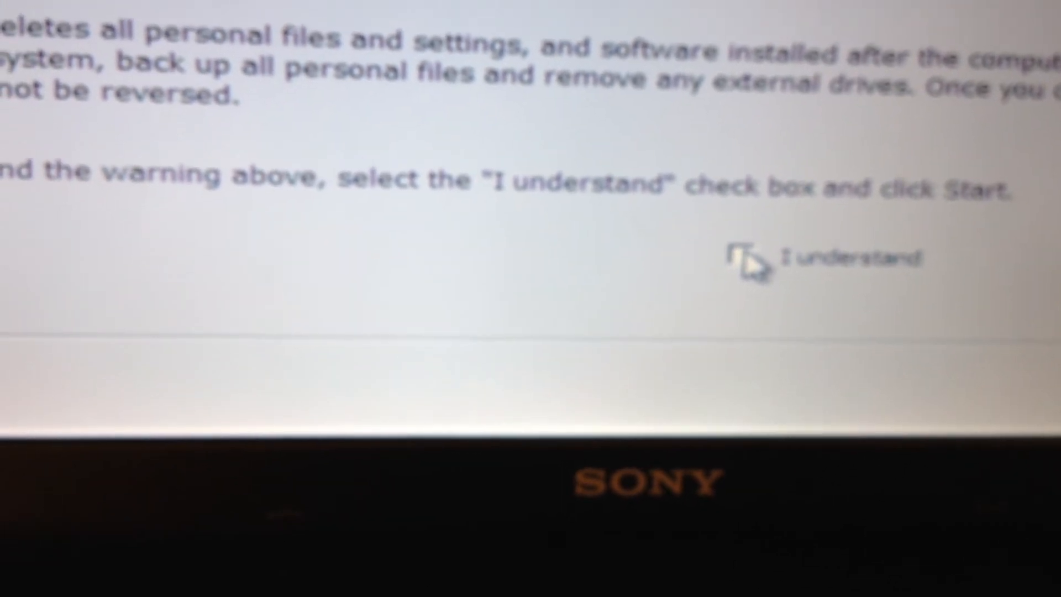
pyautogui.click(744, 264)
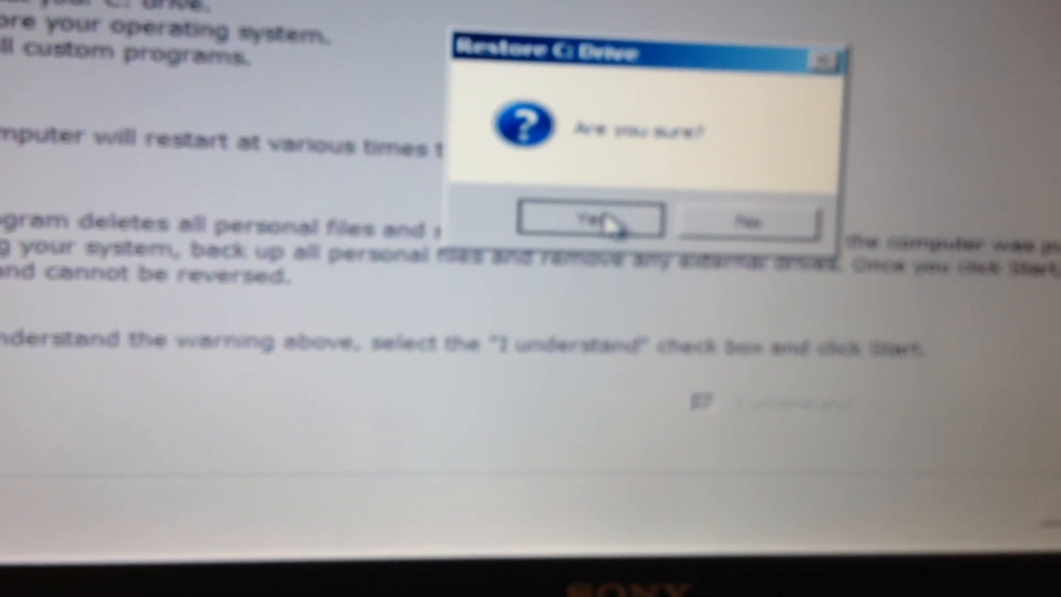
pyautogui.click(579, 220)
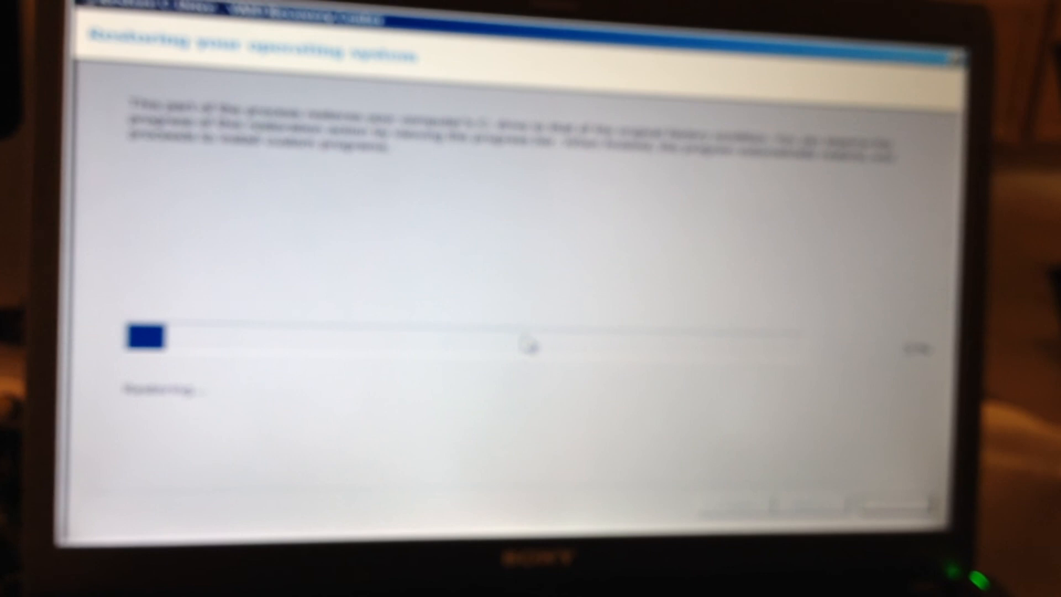